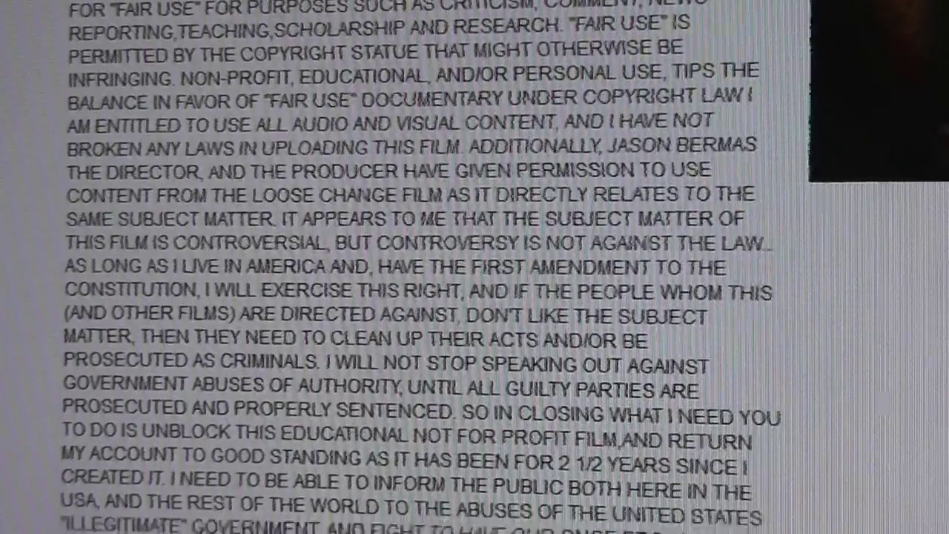
Step: Expand the video to full screen, revealing the upload list with the Flight 93 debris video blocked worldwide
{"action": "scroll", "scroll_direction": "down", "scroll_amount": 3}
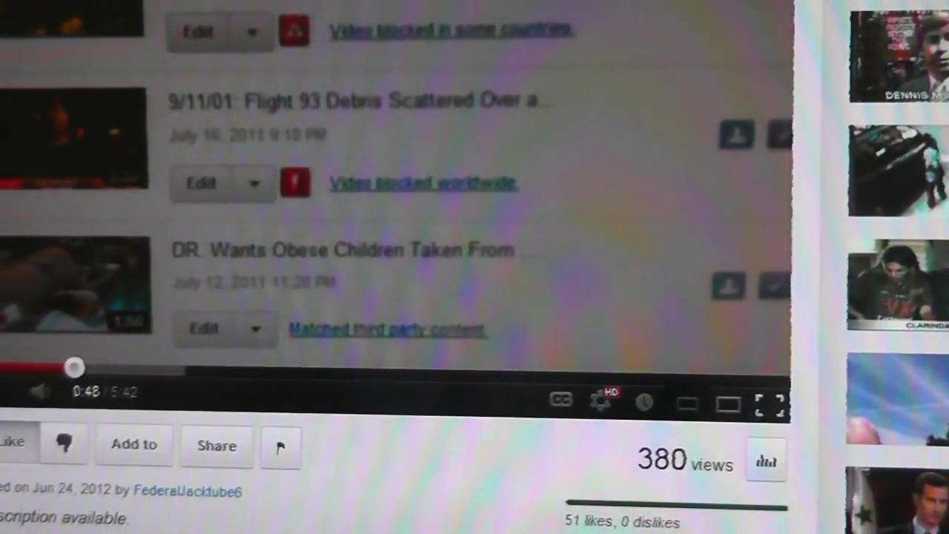
{"action": "left_click", "coordinate": [768, 404]}
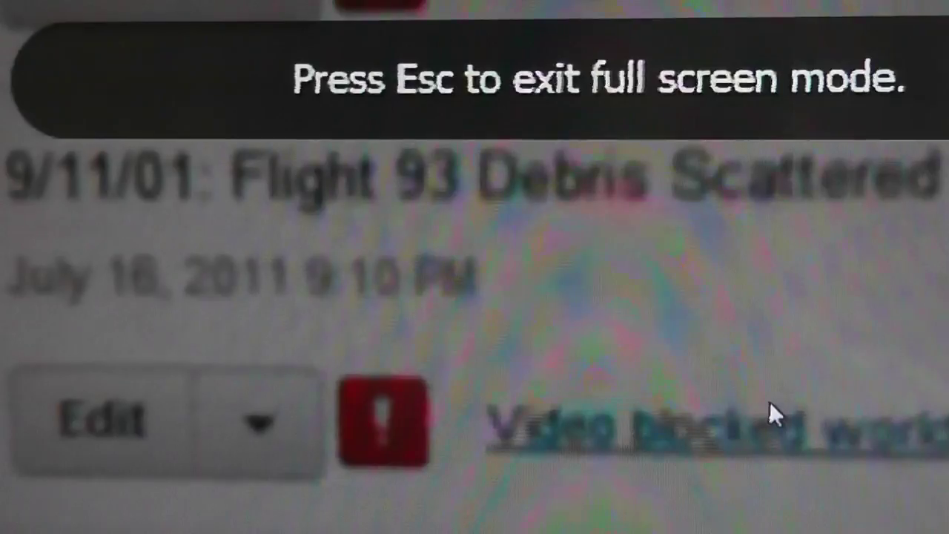